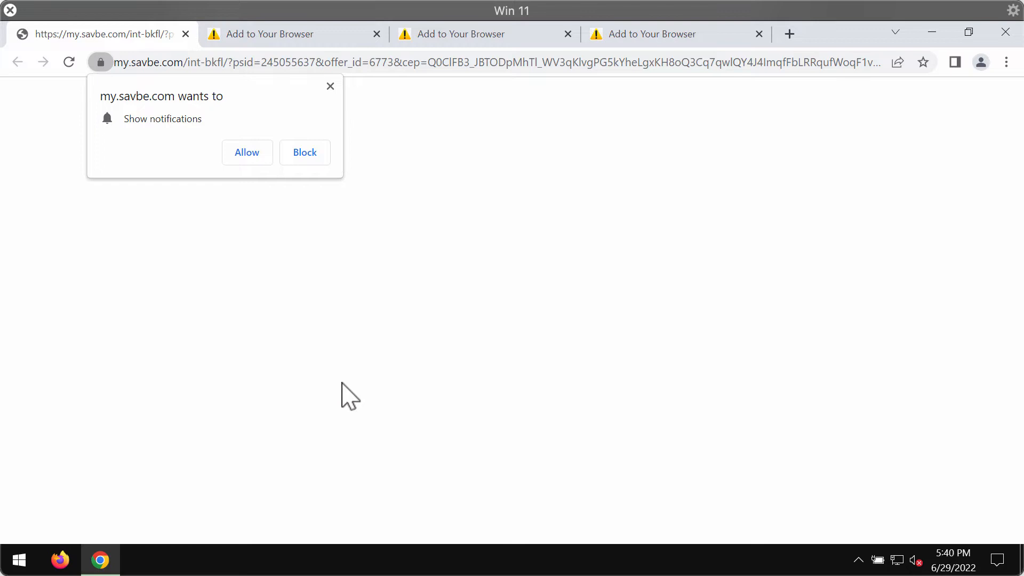
mouse_move(455, 372)
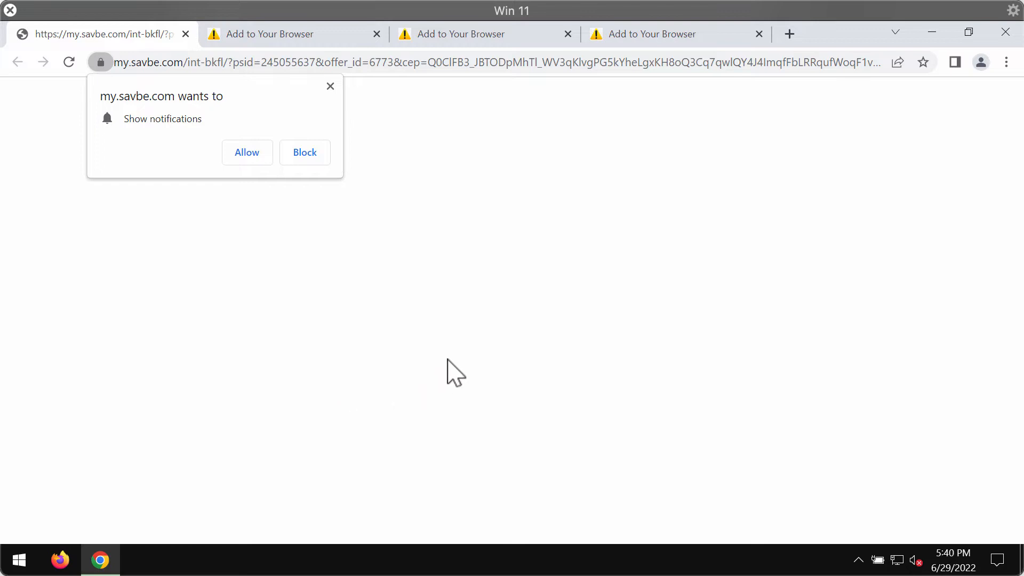
Allow my.savbe.com's 'Show notifications' request in Chrome.
left_click(305, 152)
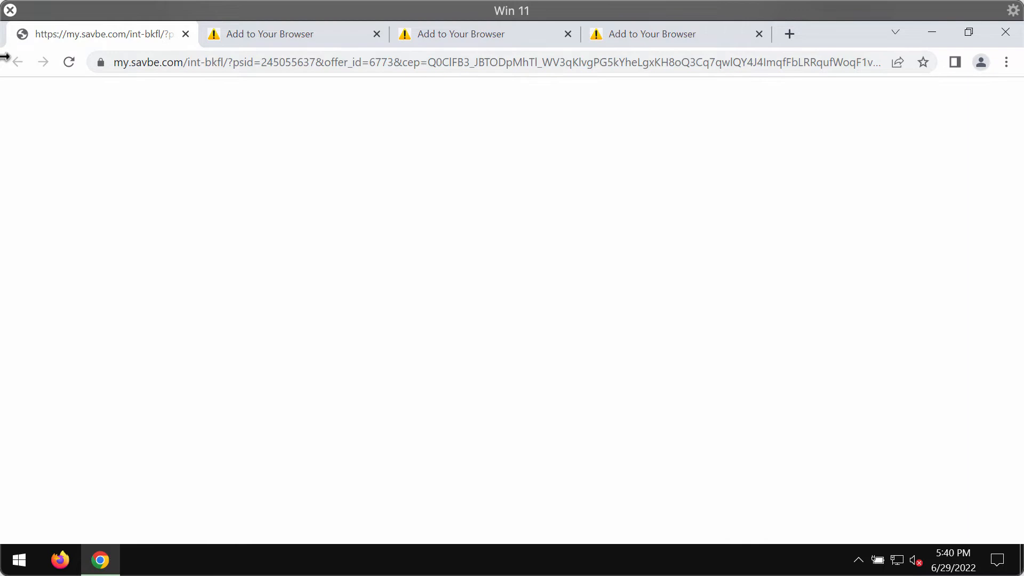
mouse_move(59, 121)
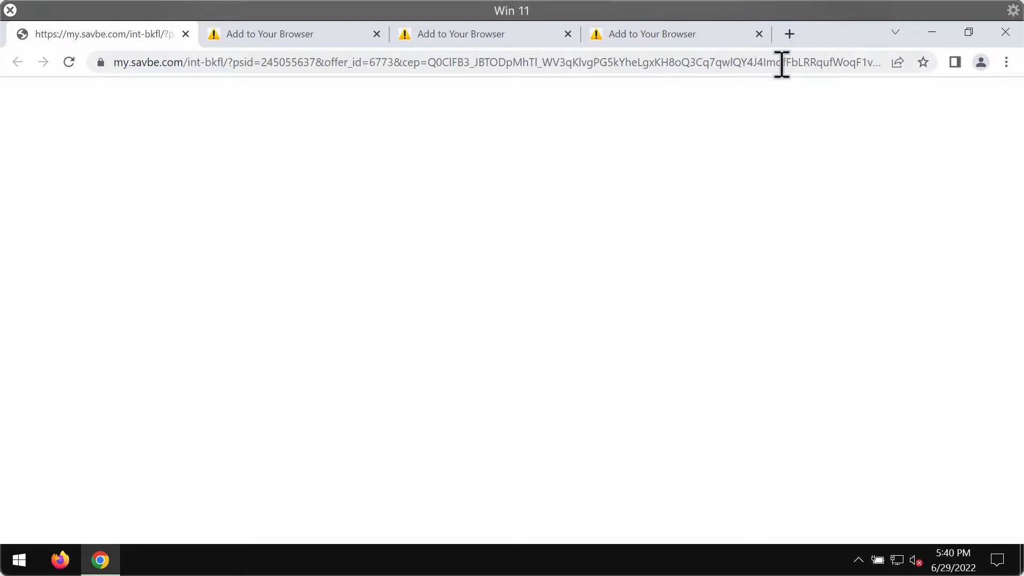
Open Chrome Settings from the three-dot menu.
left_click(1006, 62)
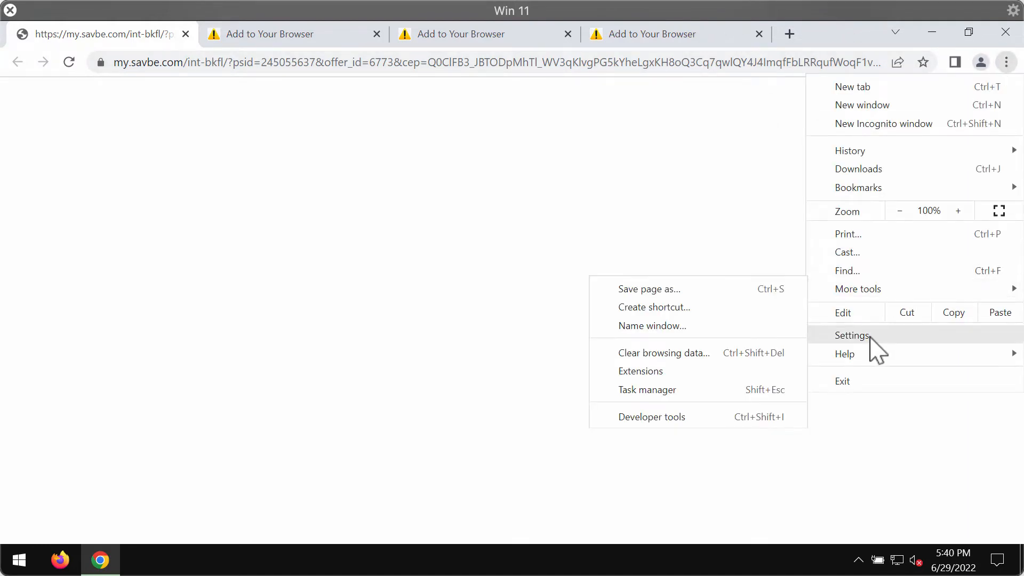
left_click(852, 335)
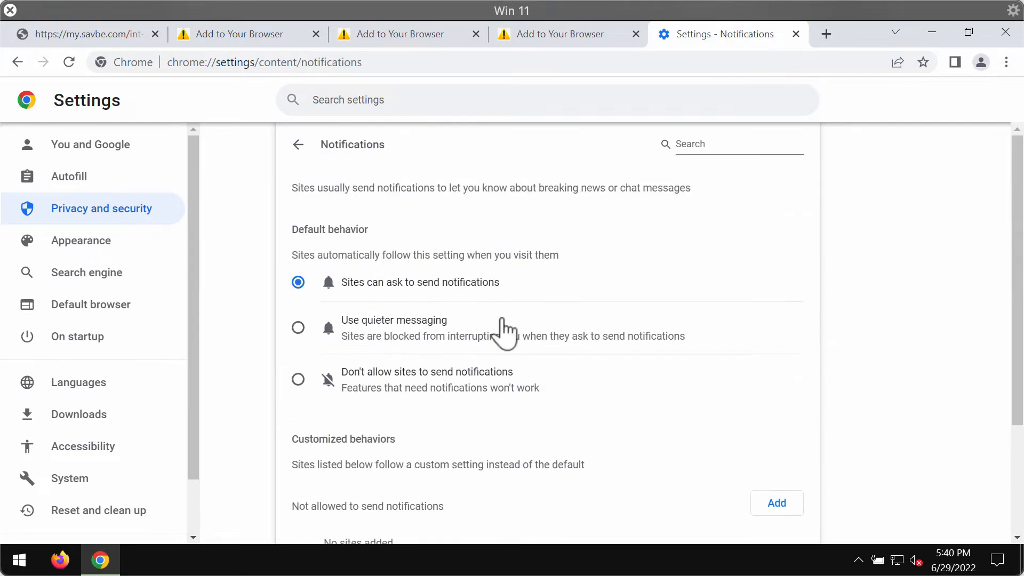
Scroll to 'Allowed to send notifications' to find my.savbe.com:443.
scroll("down", 3)
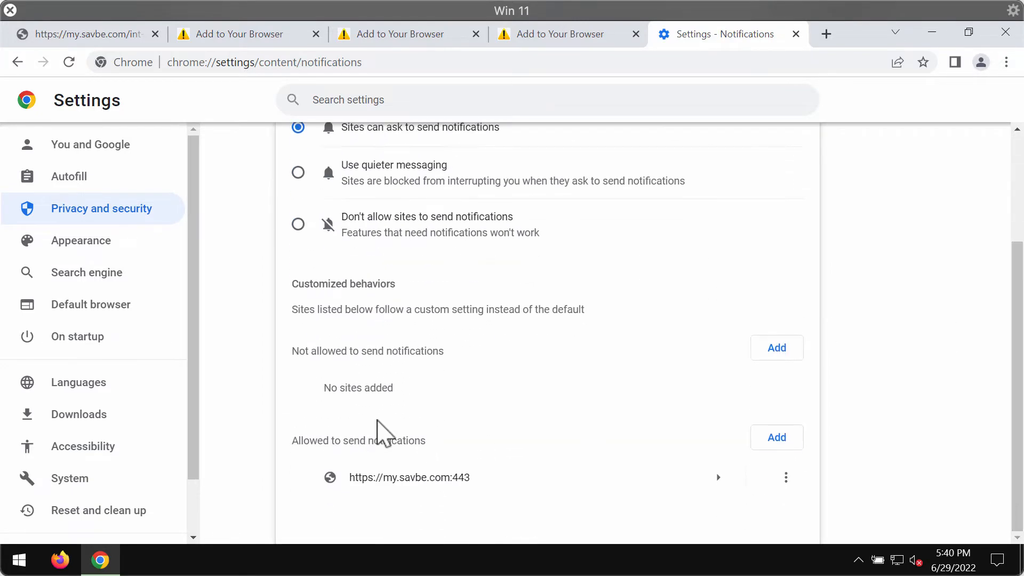
mouse_move(865, 490)
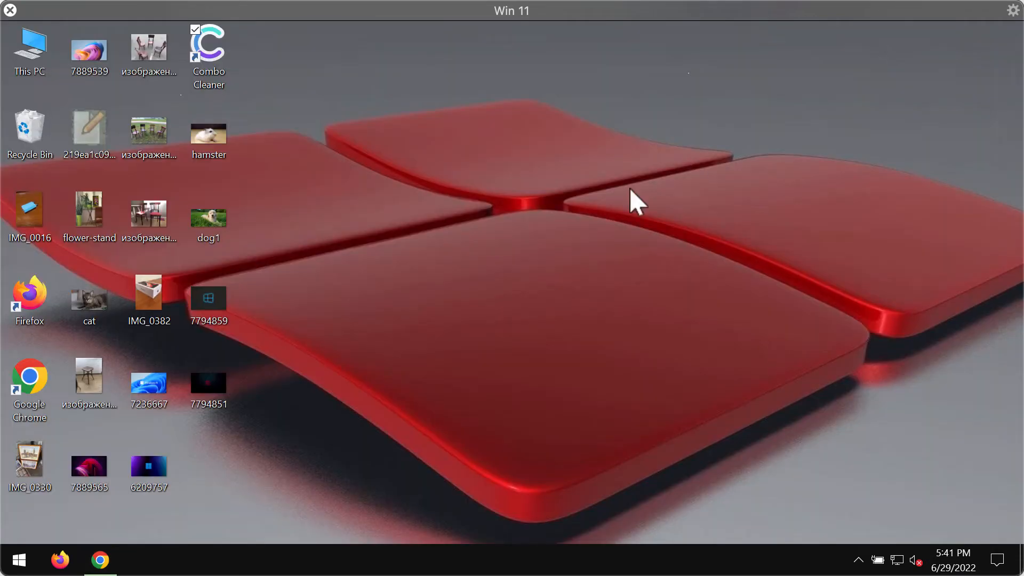
Launch Combo Cleaner from its desktop shortcut.
double_click(208, 47)
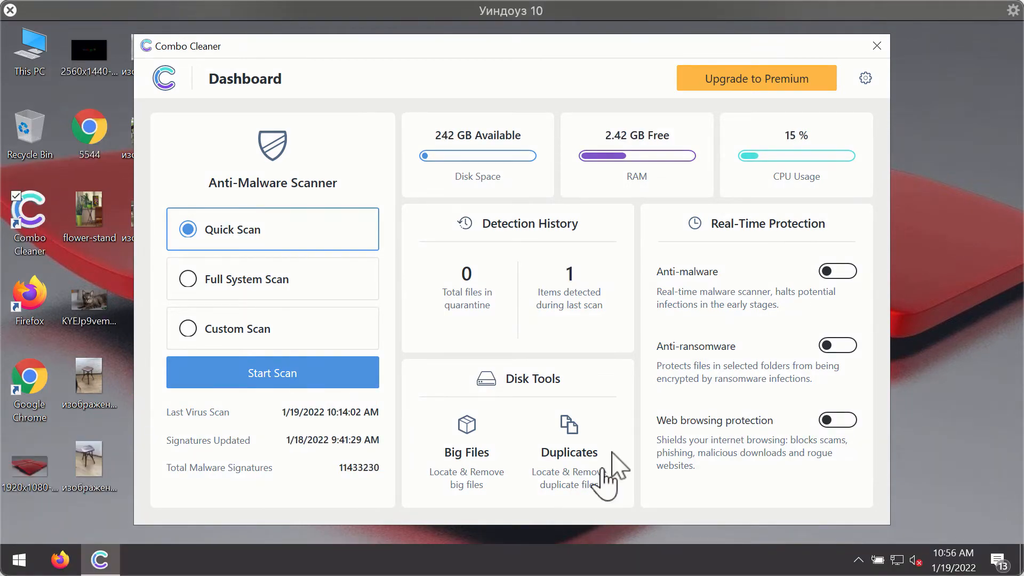
mouse_move(627, 382)
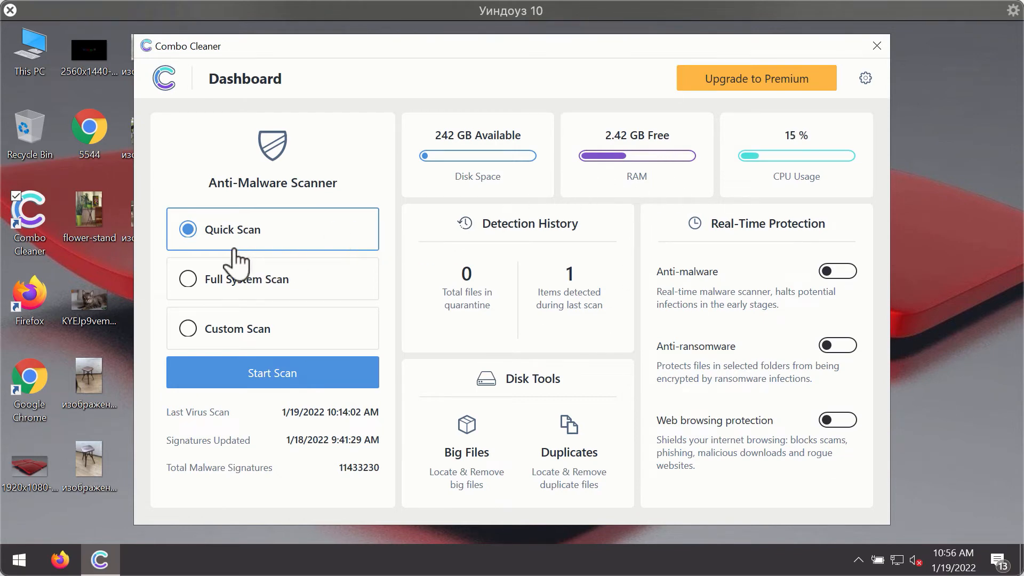
mouse_move(282, 320)
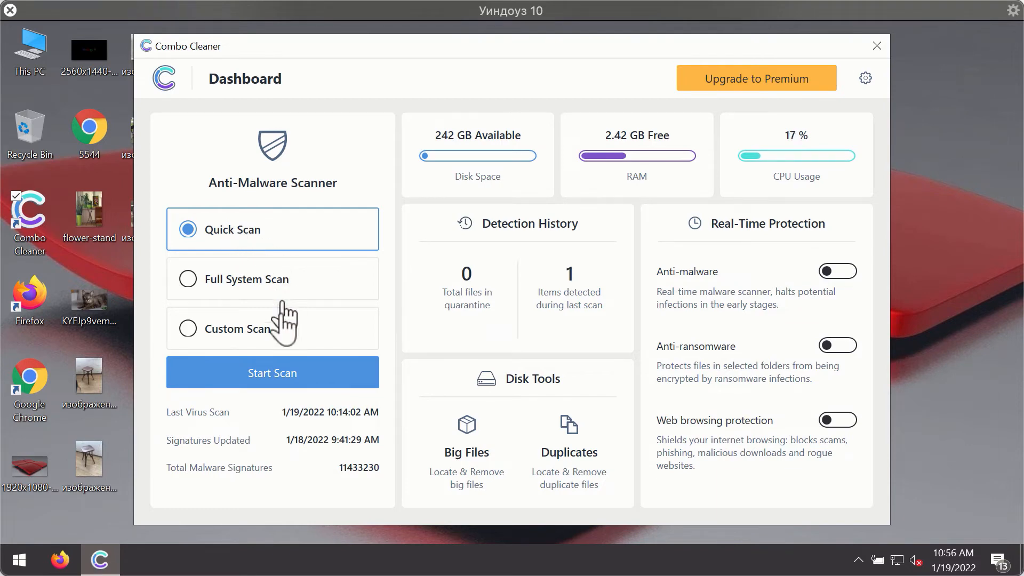
Start the Quick Scan, then open Combo Cleaner's Settings via the gear icon.
left_click(271, 372)
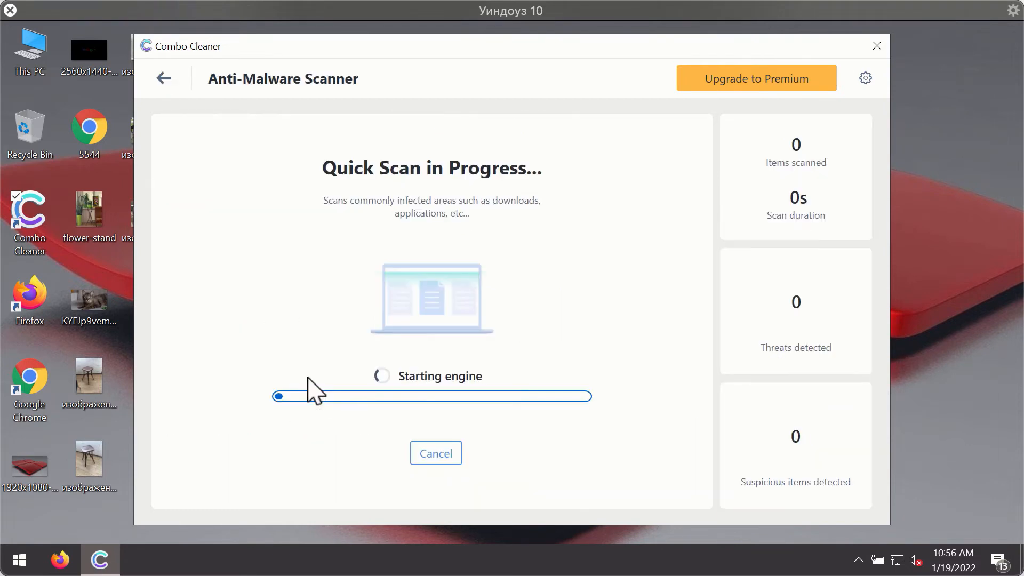
mouse_move(506, 320)
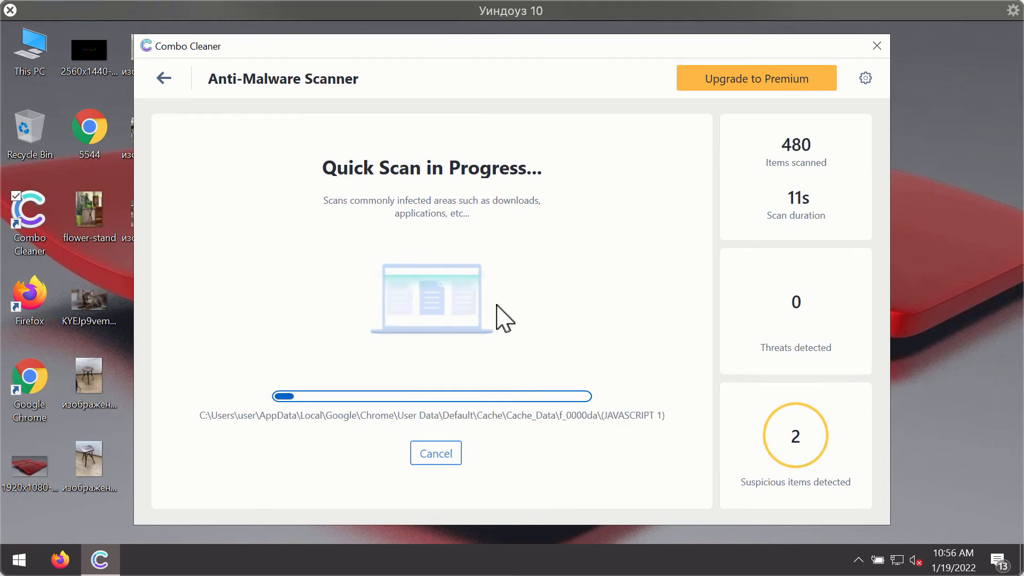
mouse_move(637, 300)
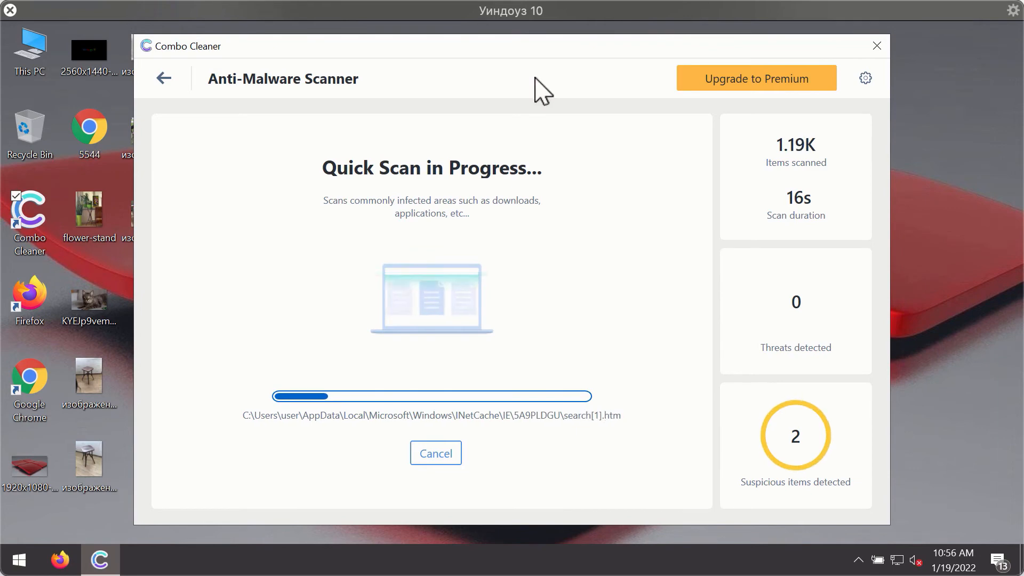
mouse_move(564, 75)
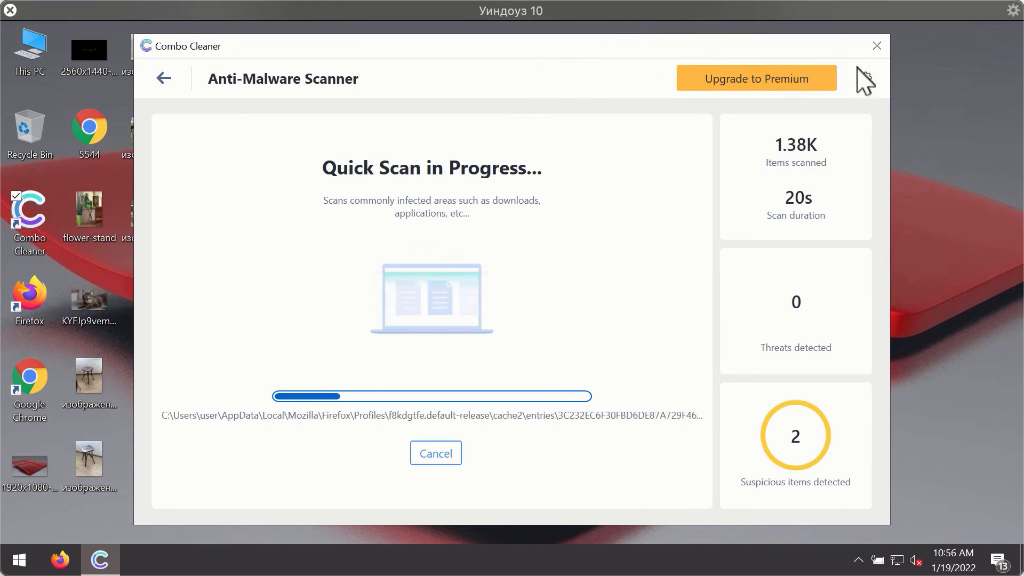
left_click(864, 77)
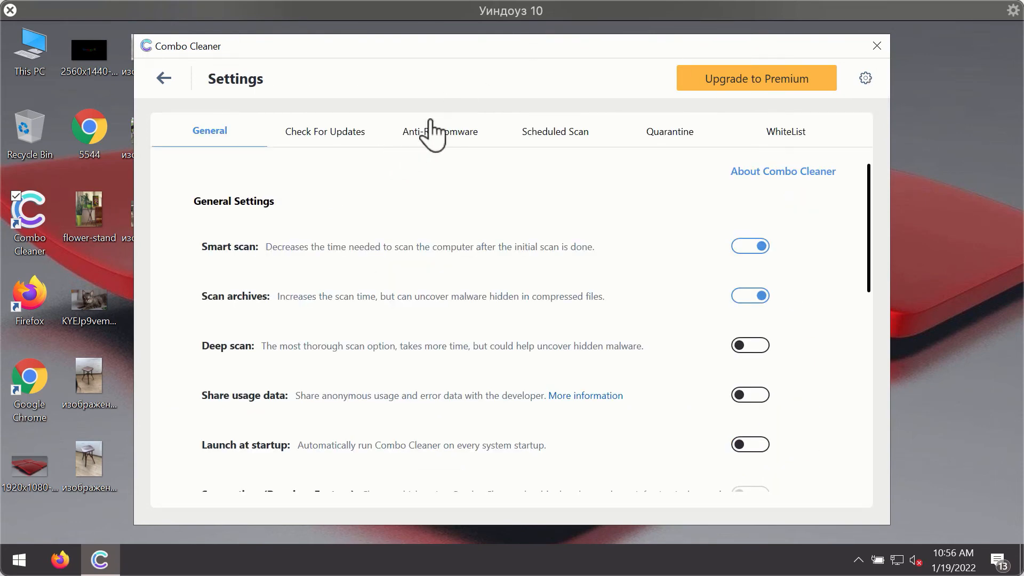
Show the Anti-Ransomware tab in Combo Cleaner Settings.
left_click(440, 131)
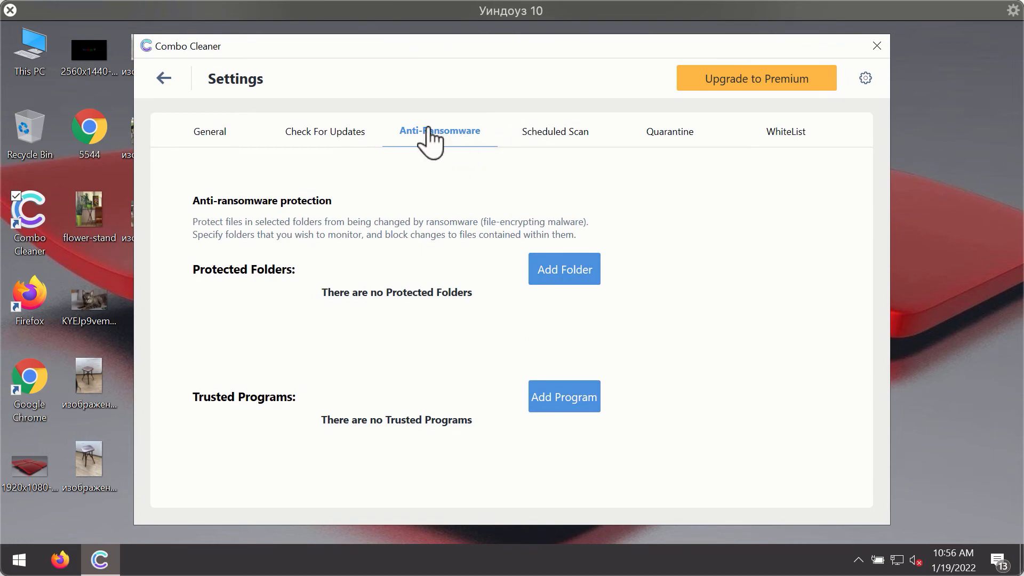
mouse_move(413, 142)
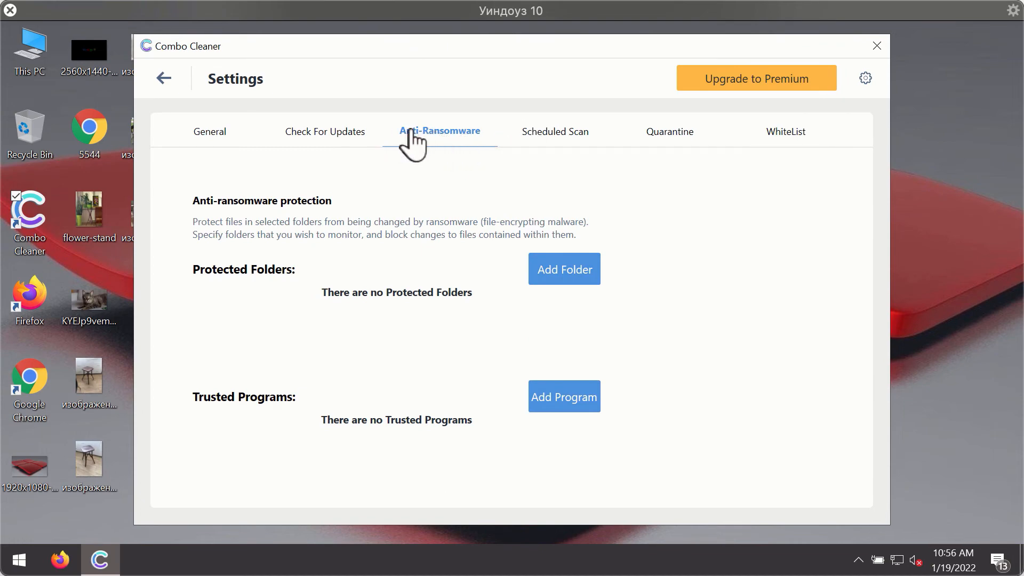
mouse_move(563, 112)
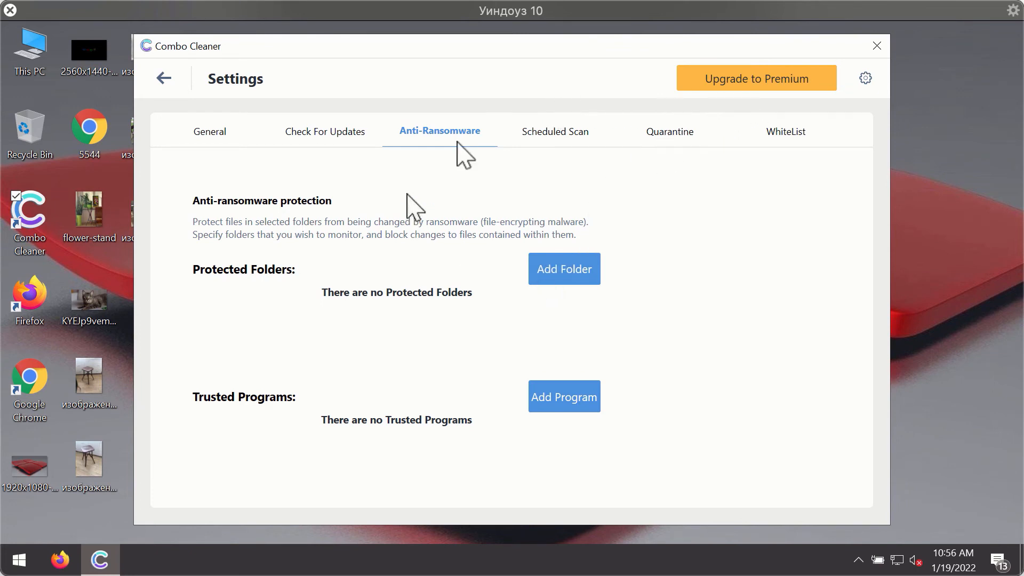
mouse_move(665, 150)
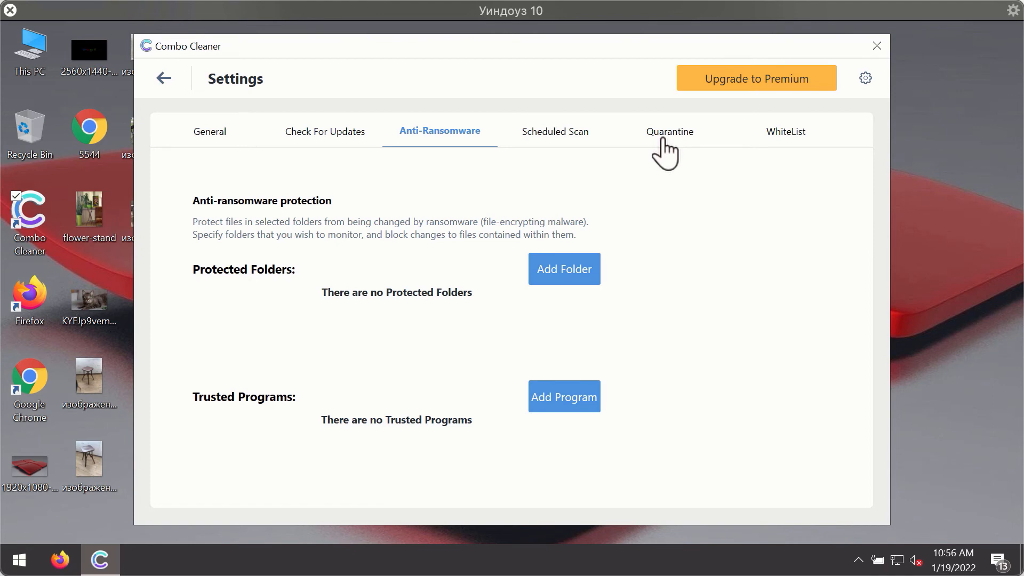
mouse_move(647, 157)
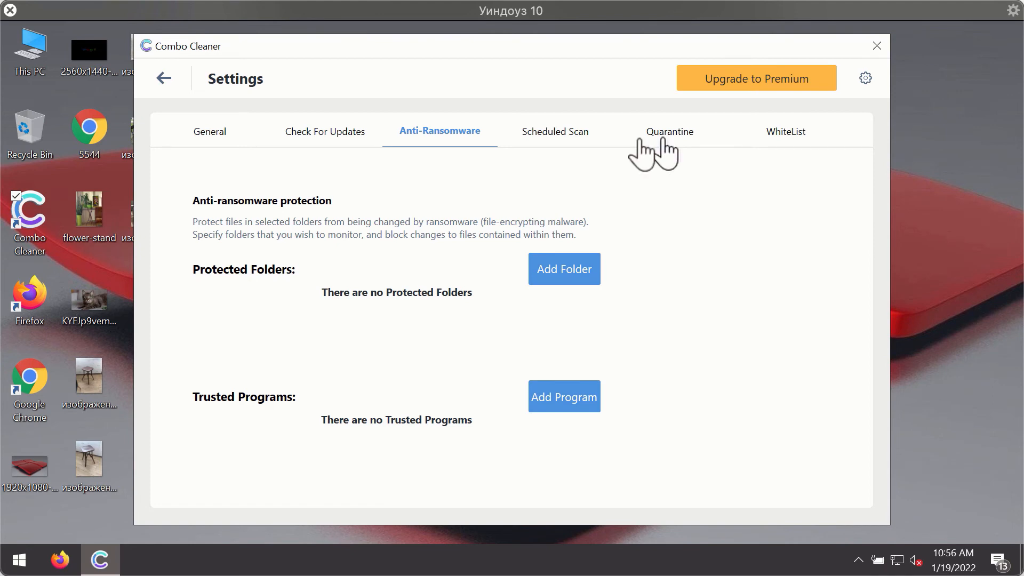
mouse_move(632, 70)
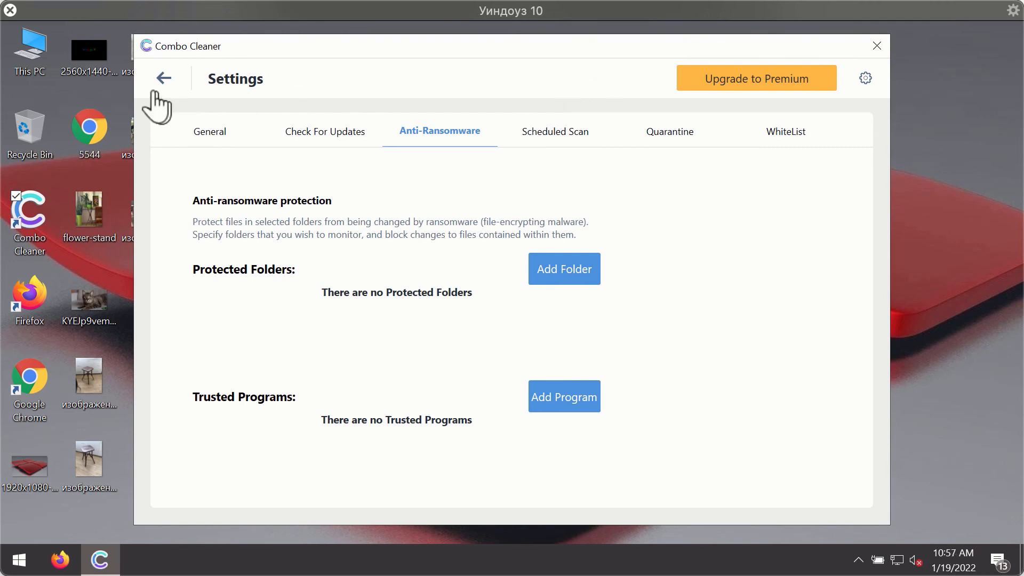
Return to the running quick scan and stop it to see two adware threats.
left_click(163, 78)
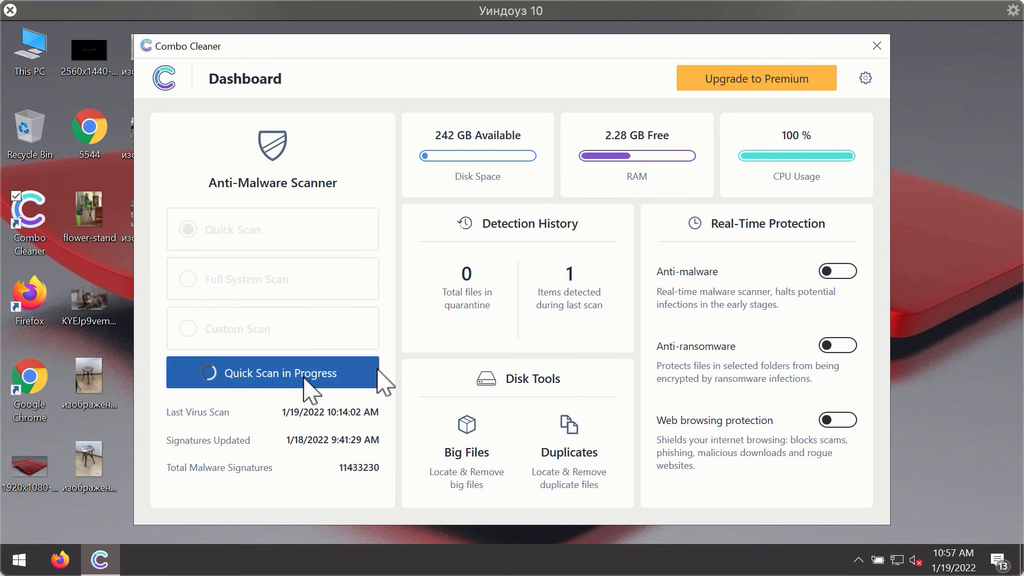
left_click(273, 373)
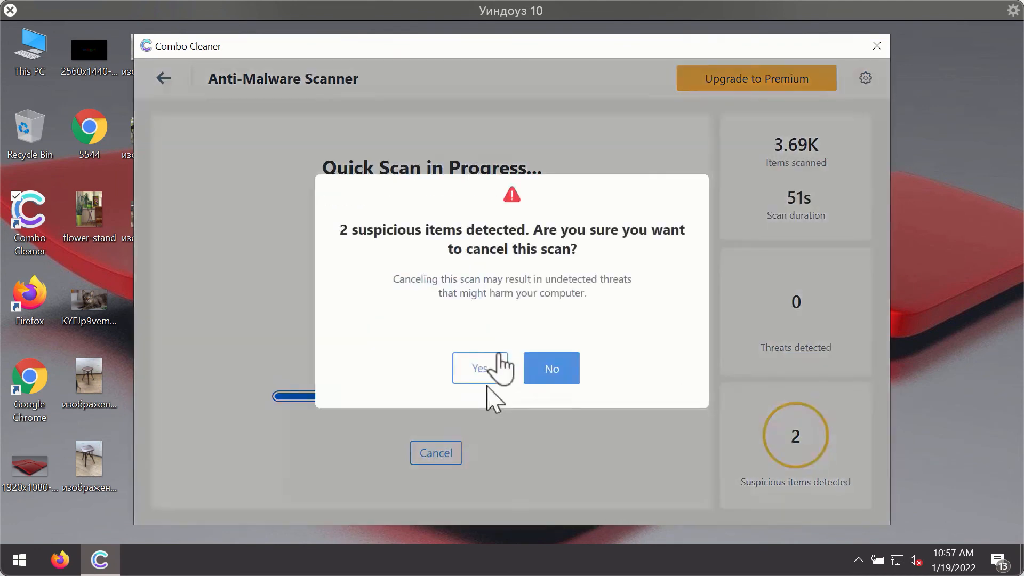
left_click(479, 368)
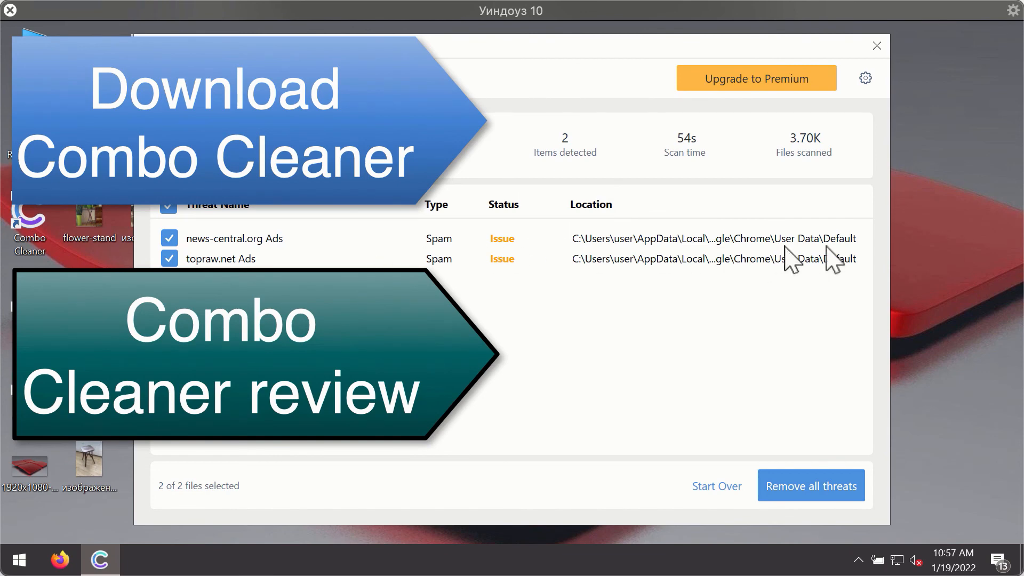
mouse_move(837, 163)
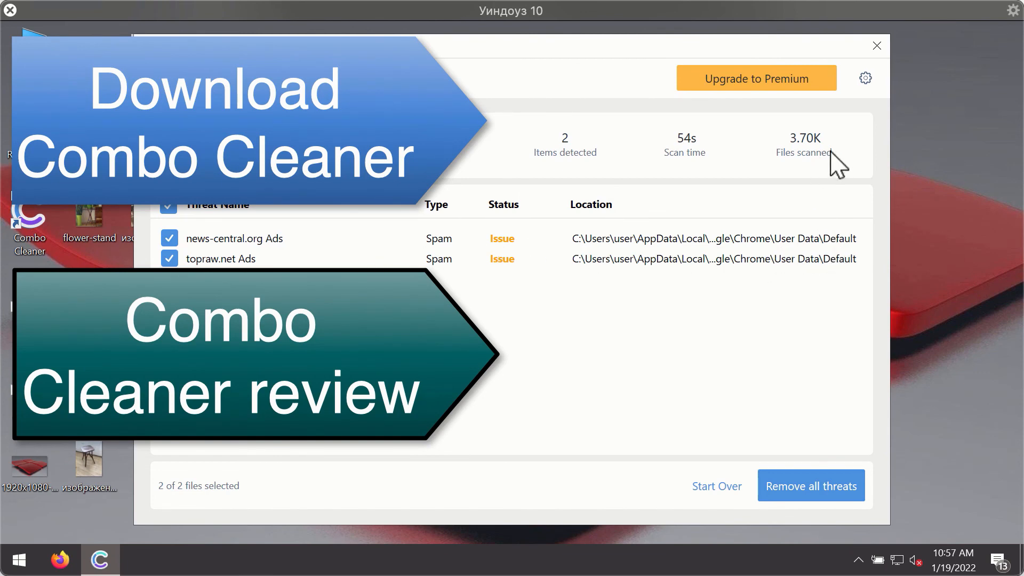
mouse_move(754, 264)
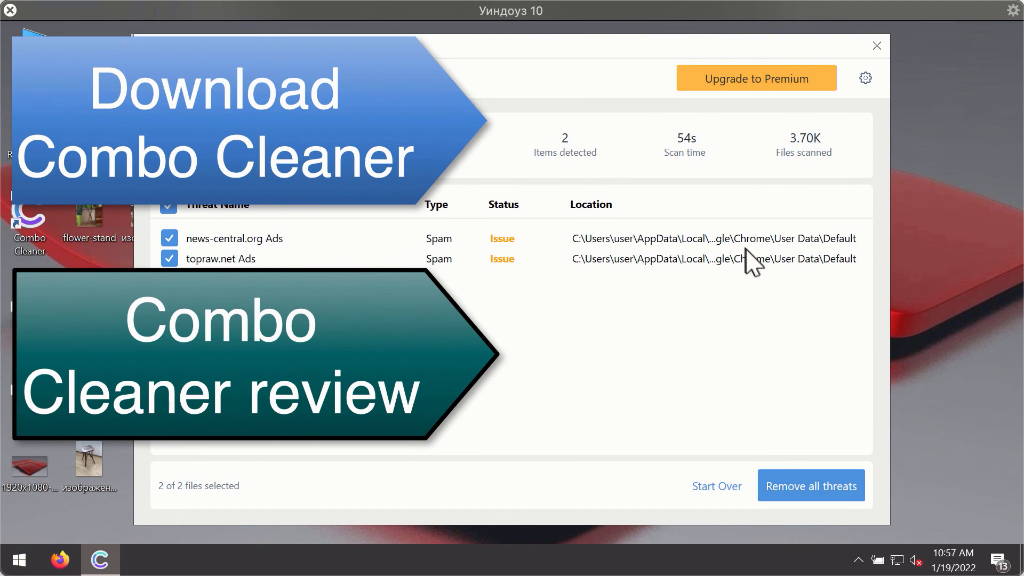